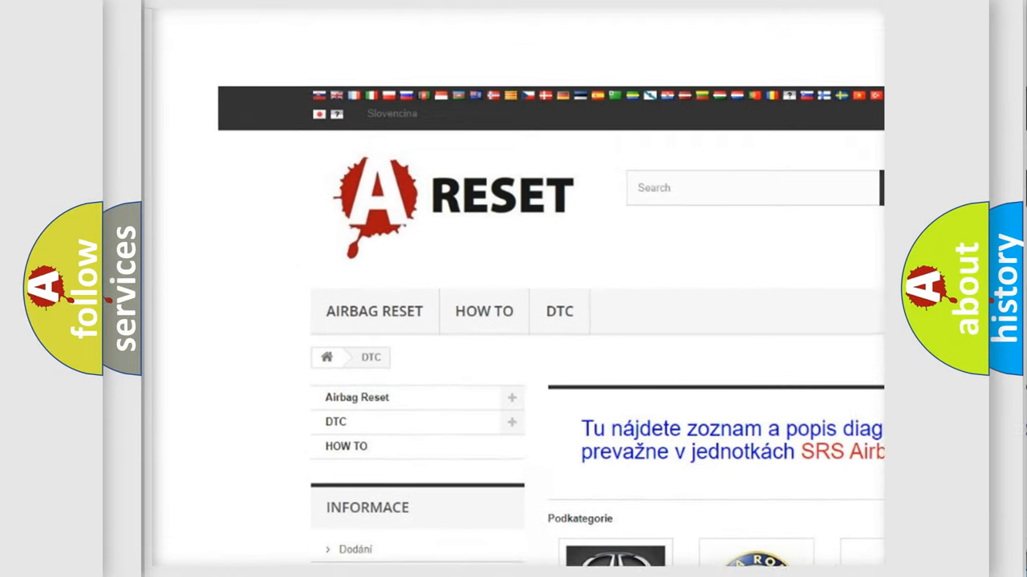
Step: Scroll the DTC page down to the brand grid showing Acura through Infiniti, including GMC DTC
scroll("down", 3)
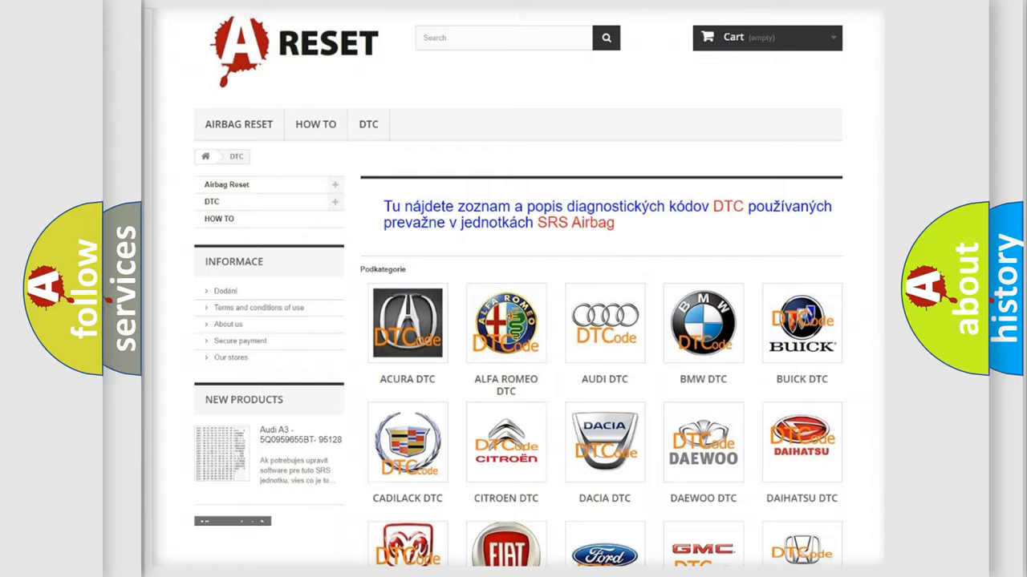
scroll("down", 3)
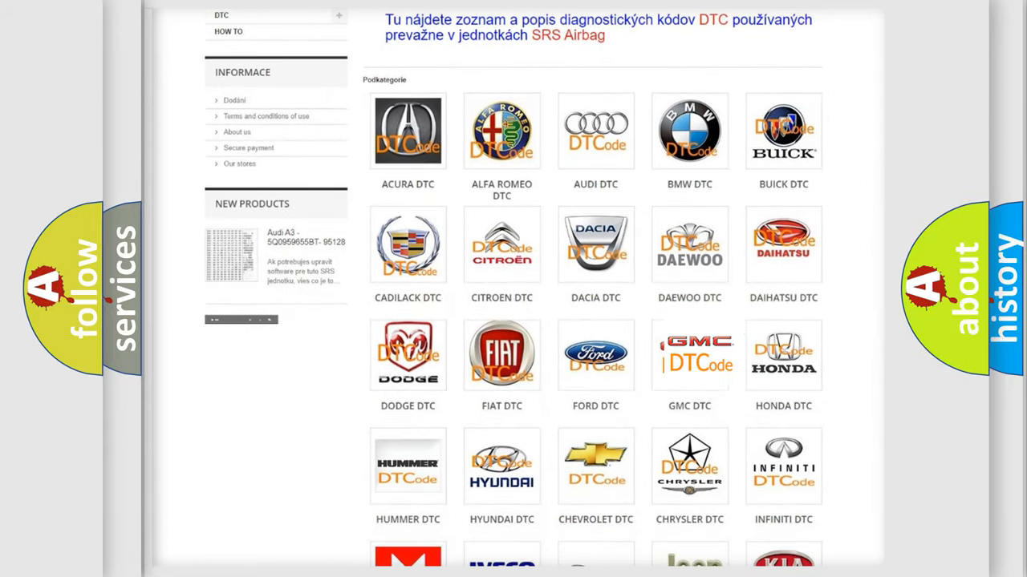
Step: Open the GMC DTC category and reveal its B-code subcategories such as B0012–B0091
left_click(690, 355)
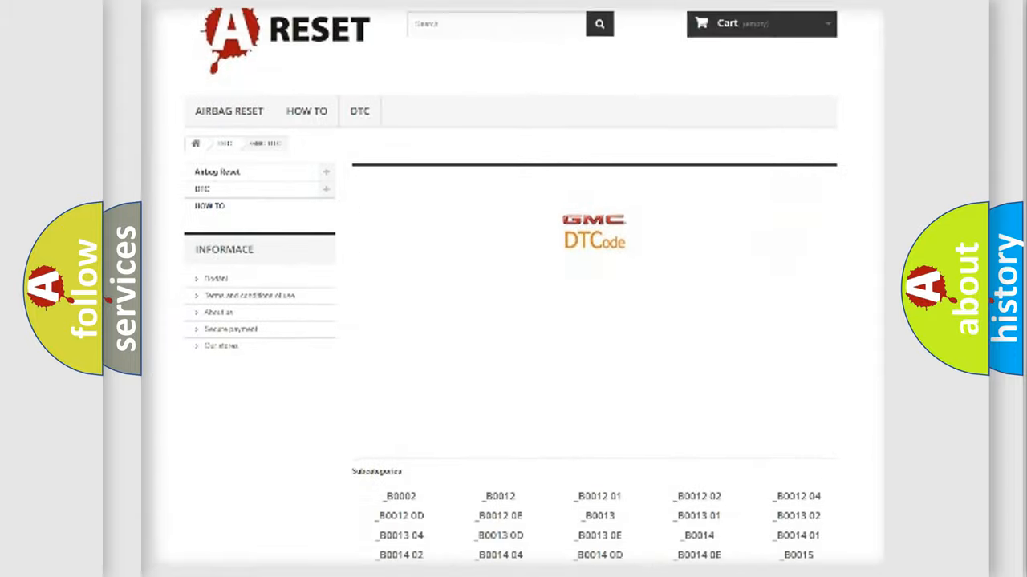
scroll("down", 3)
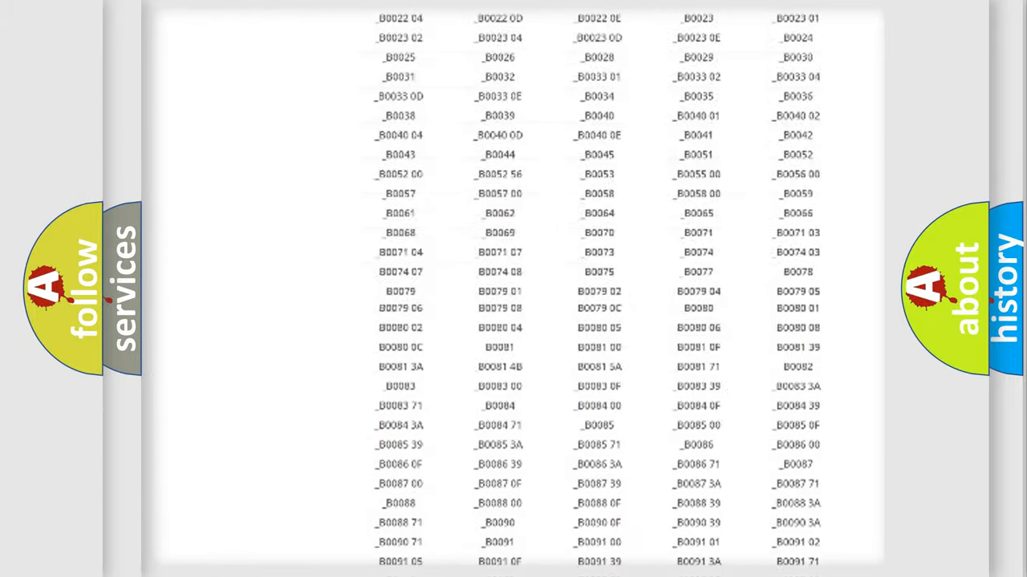